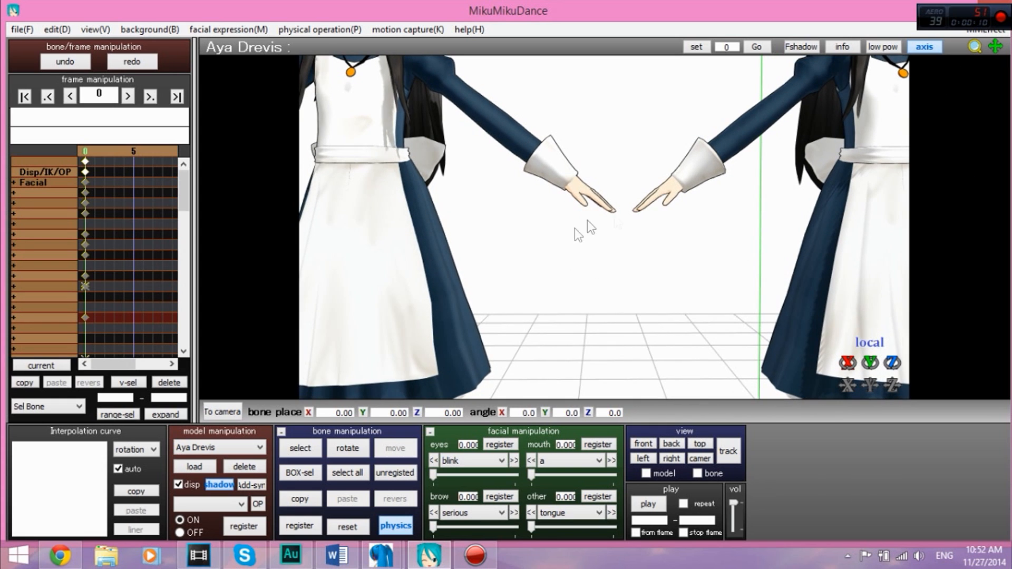
Step: Select the Null 219 fingers bone at the hands and rotate its Z ring to about 12 degrees
left_click(300, 448)
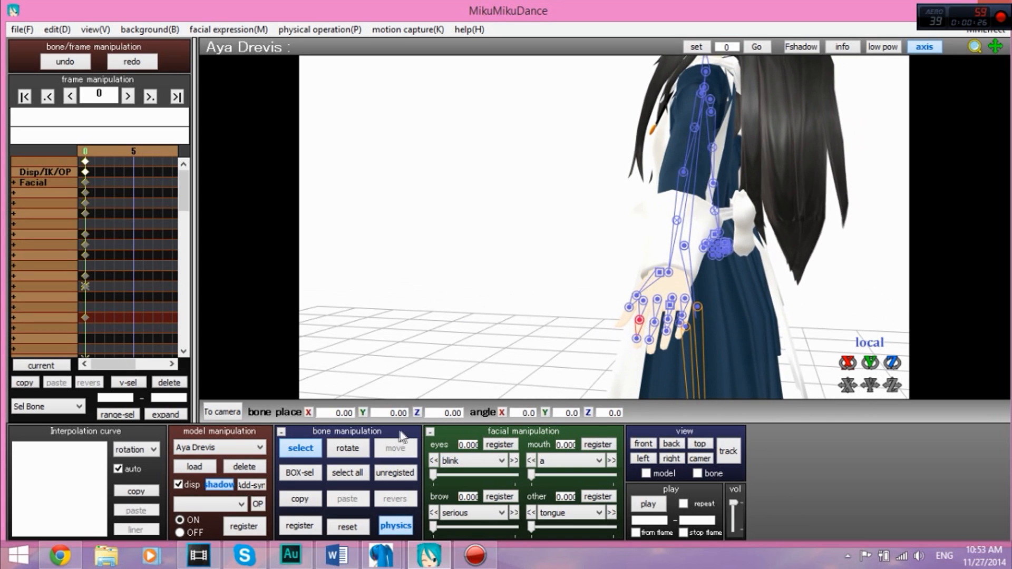
left_click(347, 448)
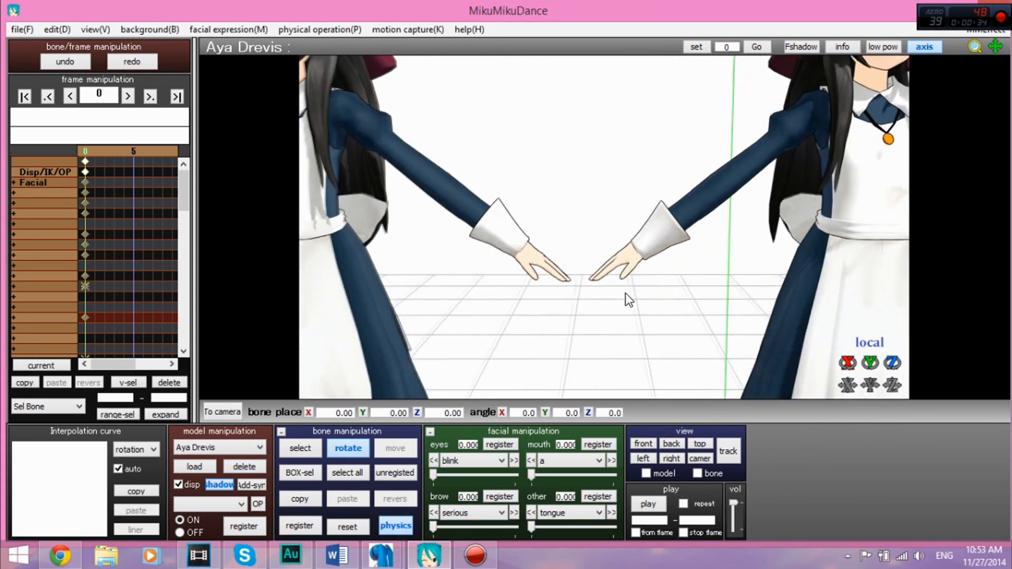
left_click(265, 447)
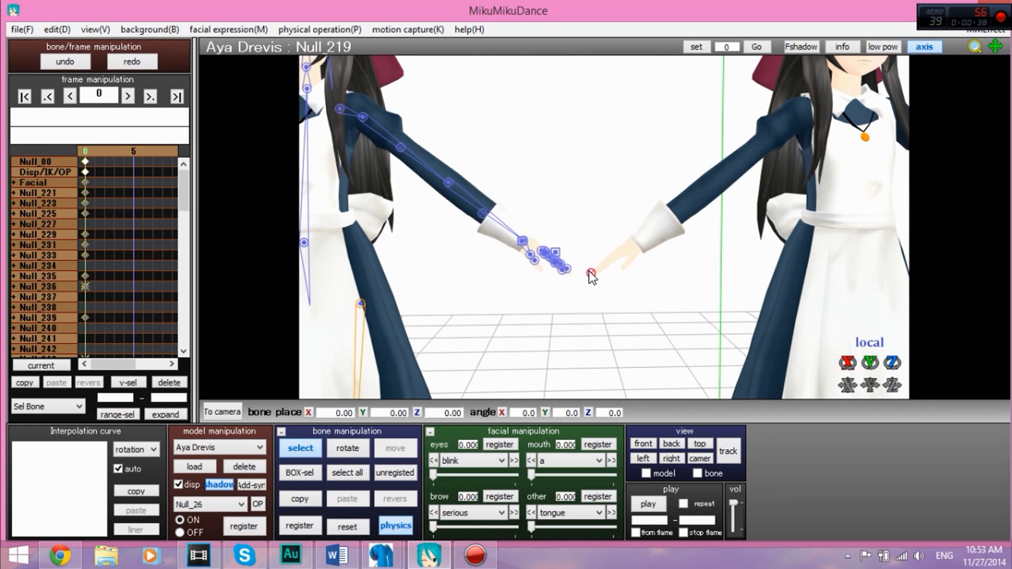
left_click(347, 448)
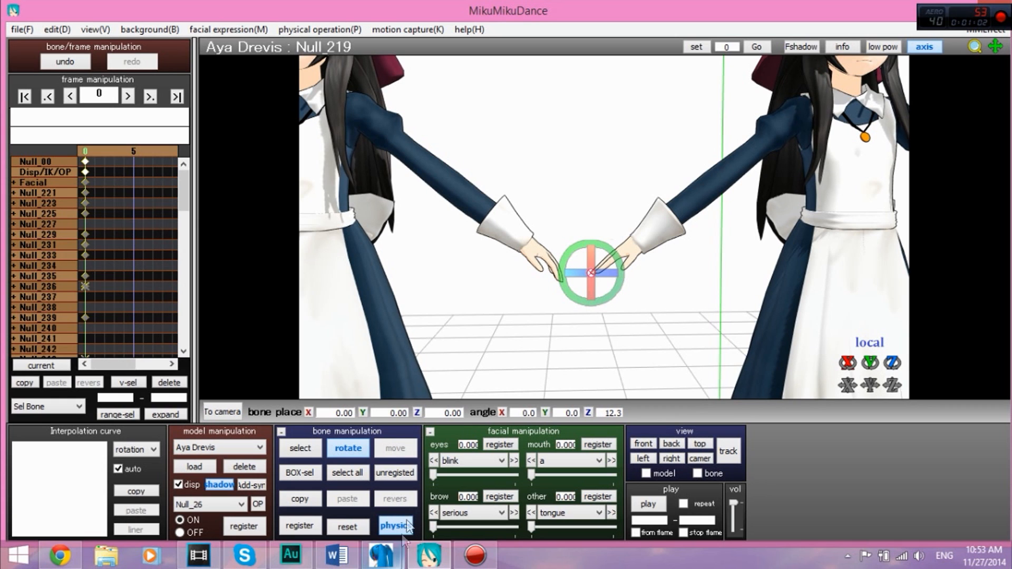
Step: Load '1. Aya Drevis - Copy.pmd' into PMX Editor and return to the model editing window
left_click(299, 448)
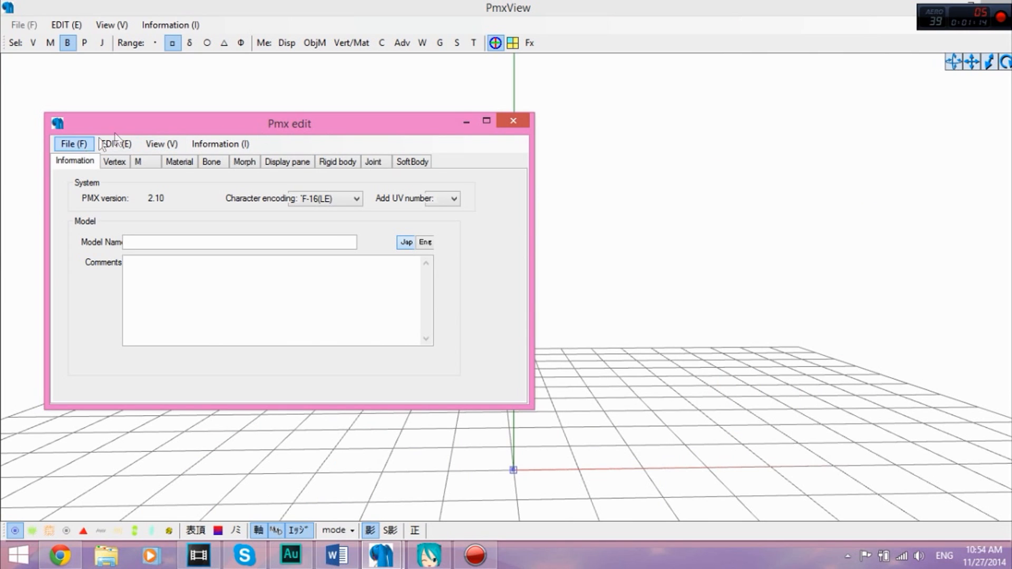
left_click(70, 143)
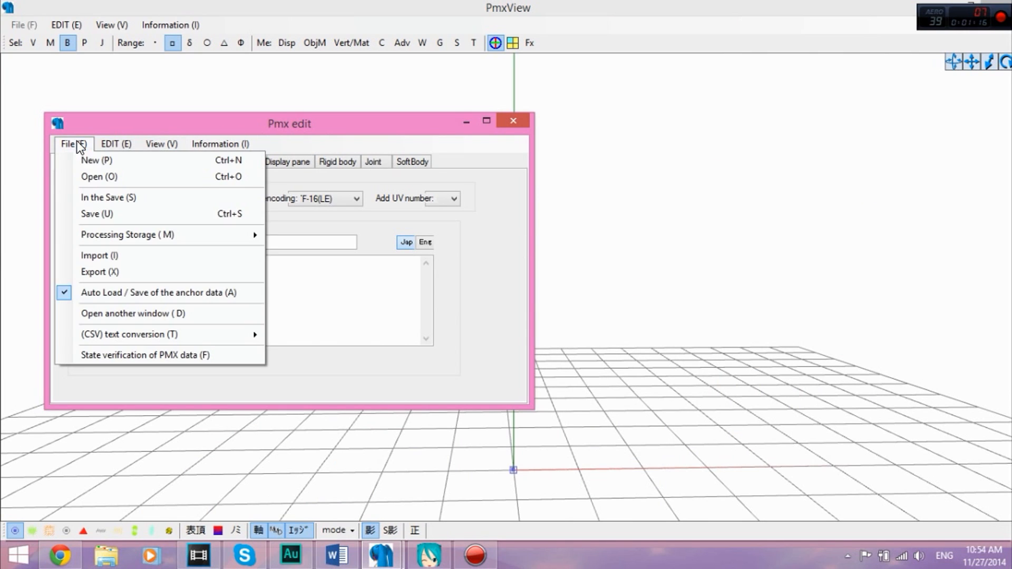
left_click(99, 176)
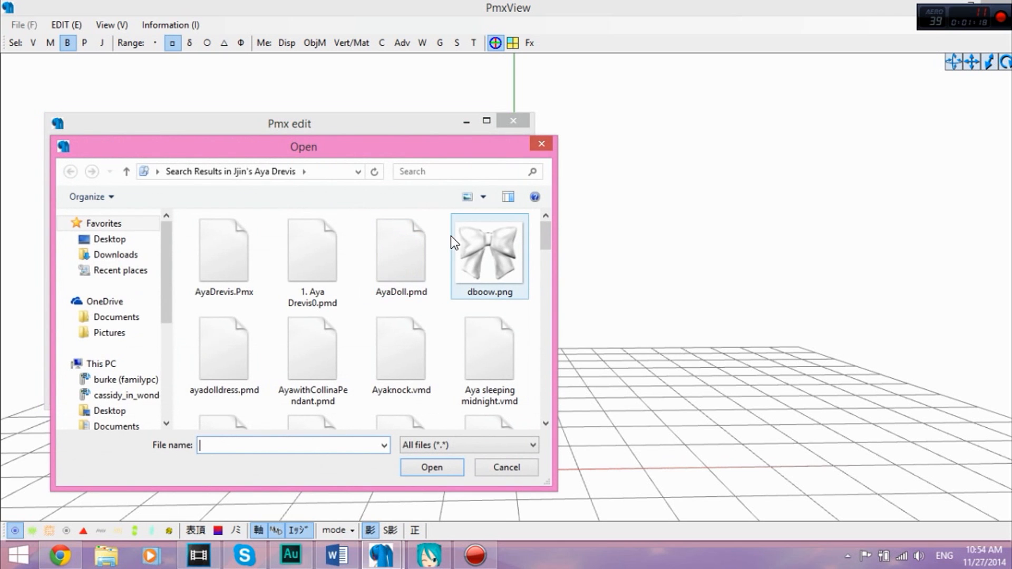
scroll("down", 3)
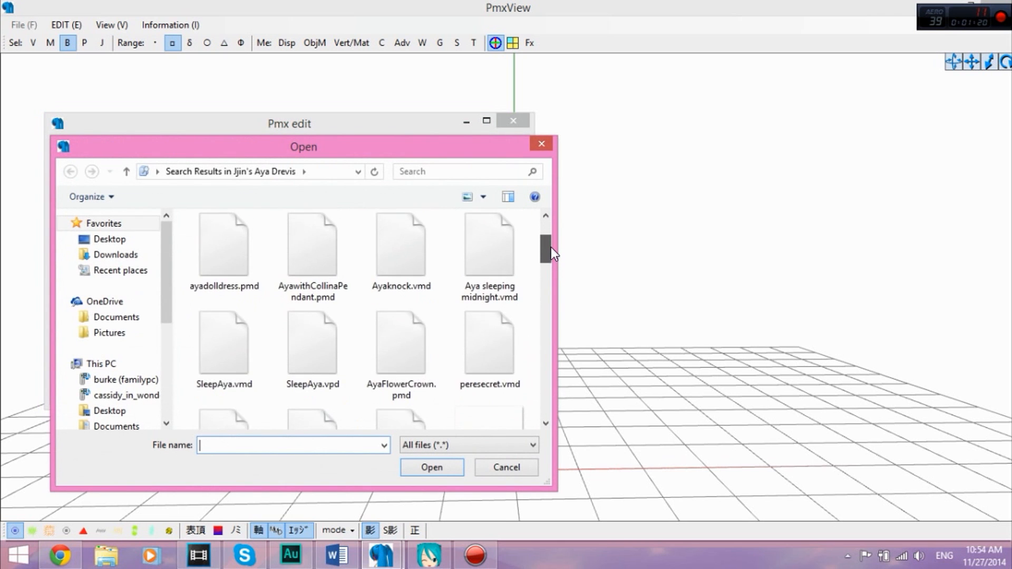
scroll("down", 3)
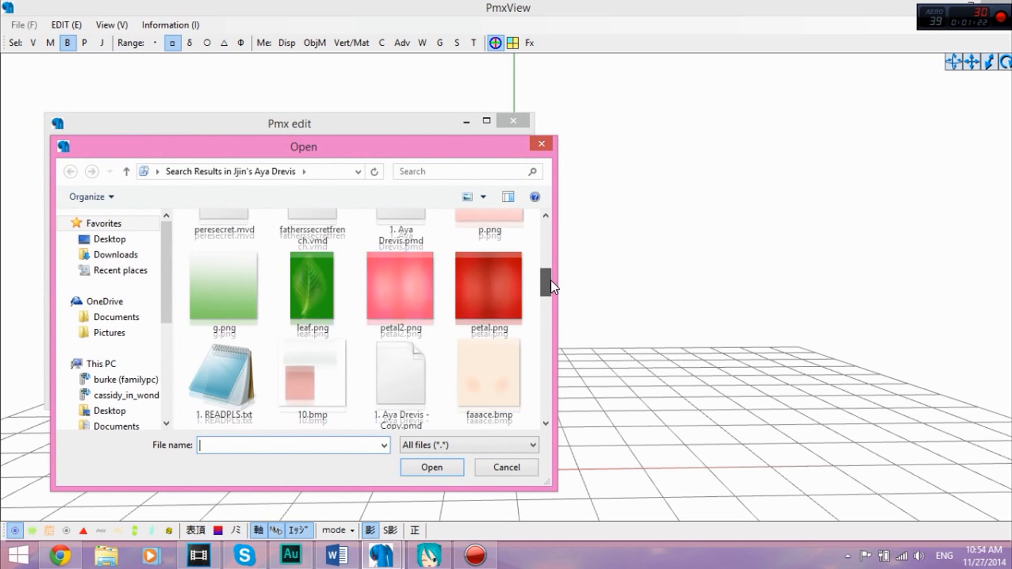
left_click(506, 467)
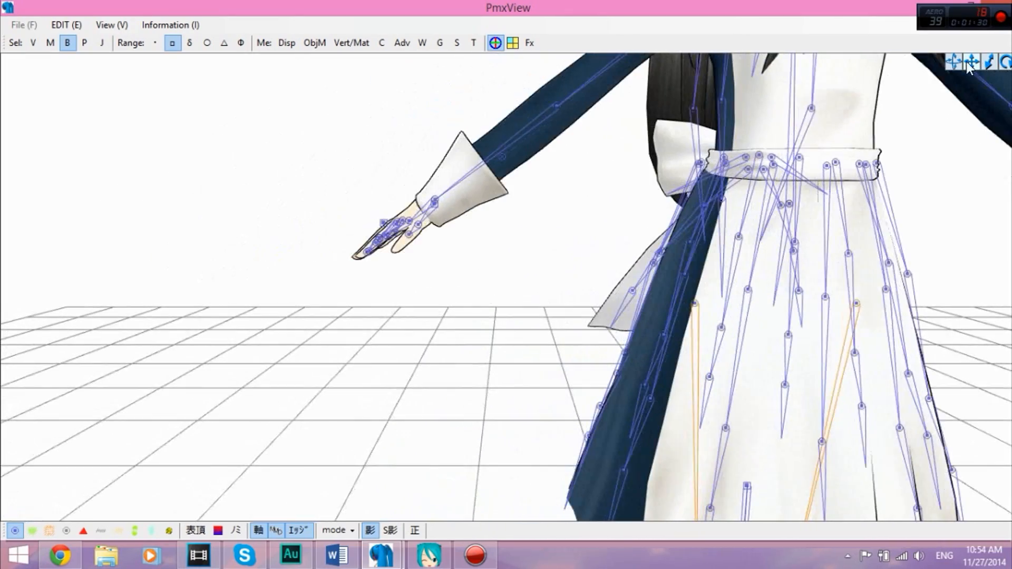
left_click(390, 223)
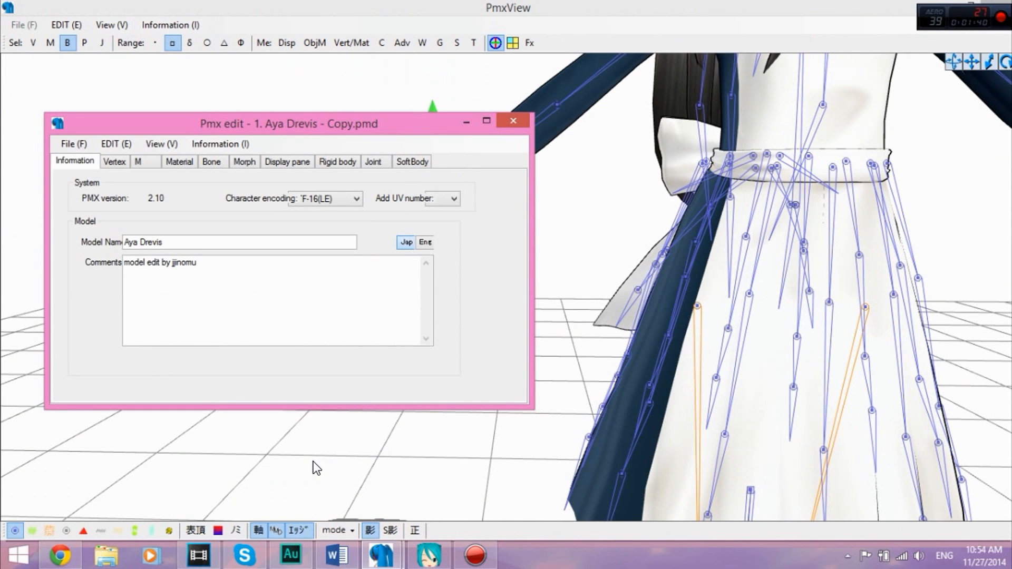
Step: Add a new bone at the end of the bone list as bone 218
left_click(211, 161)
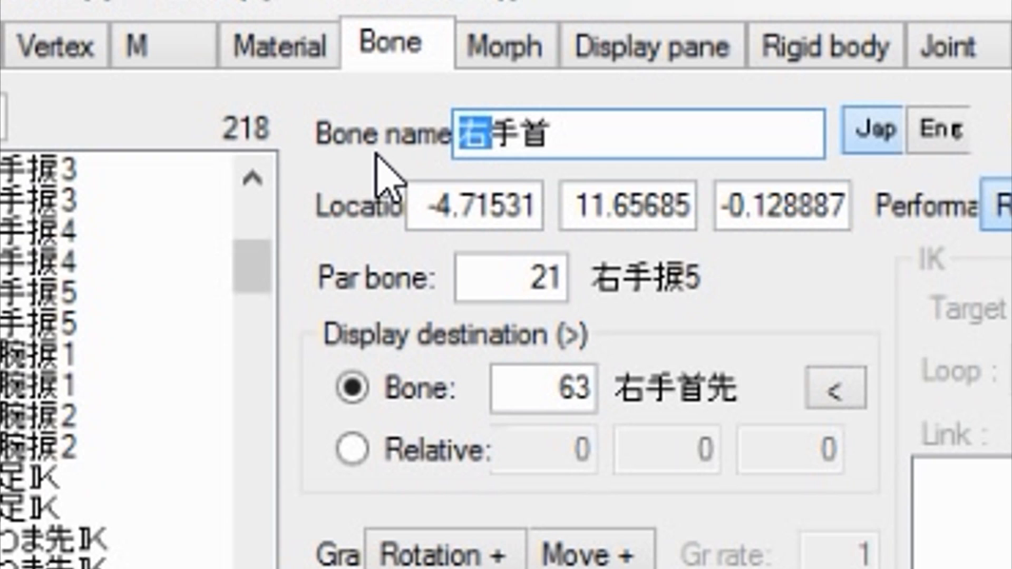
mouse_move(419, 219)
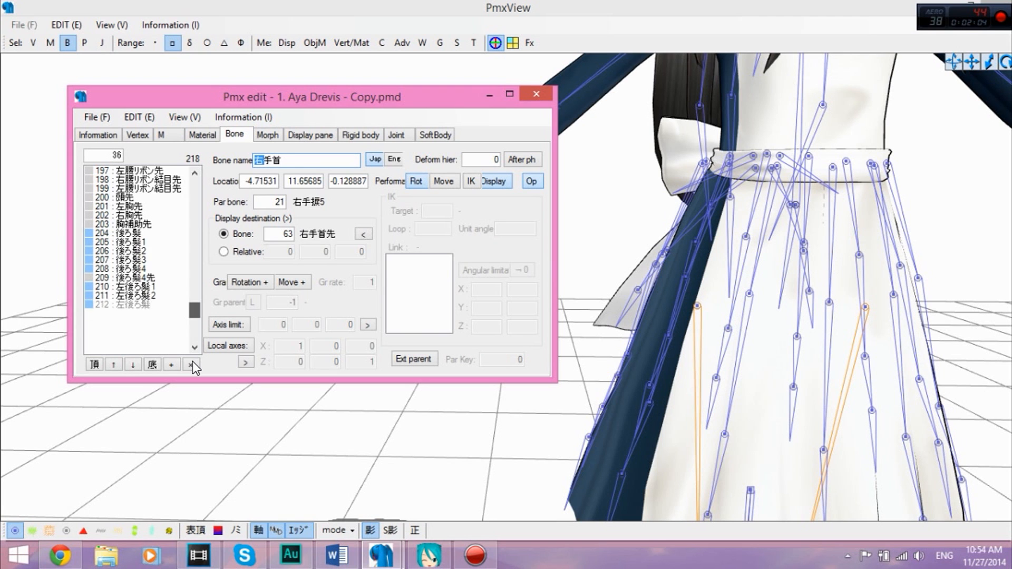
left_click(171, 364)
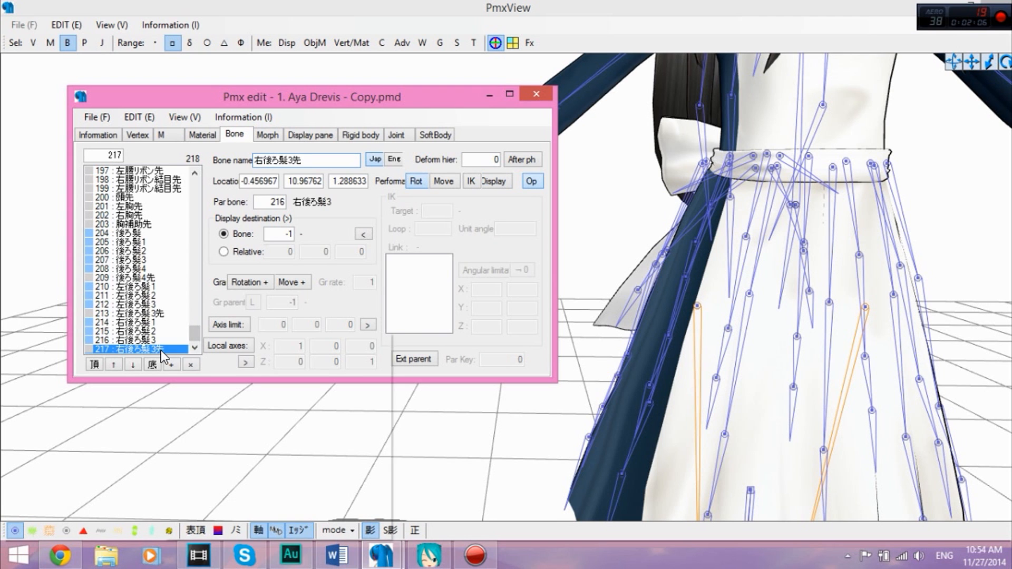
right_click(128, 349)
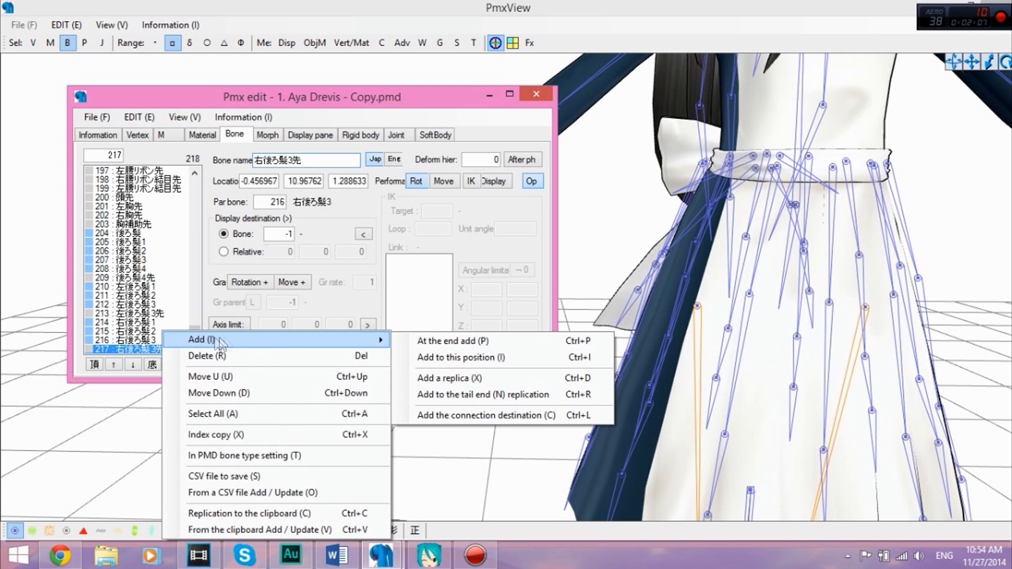
left_click(453, 341)
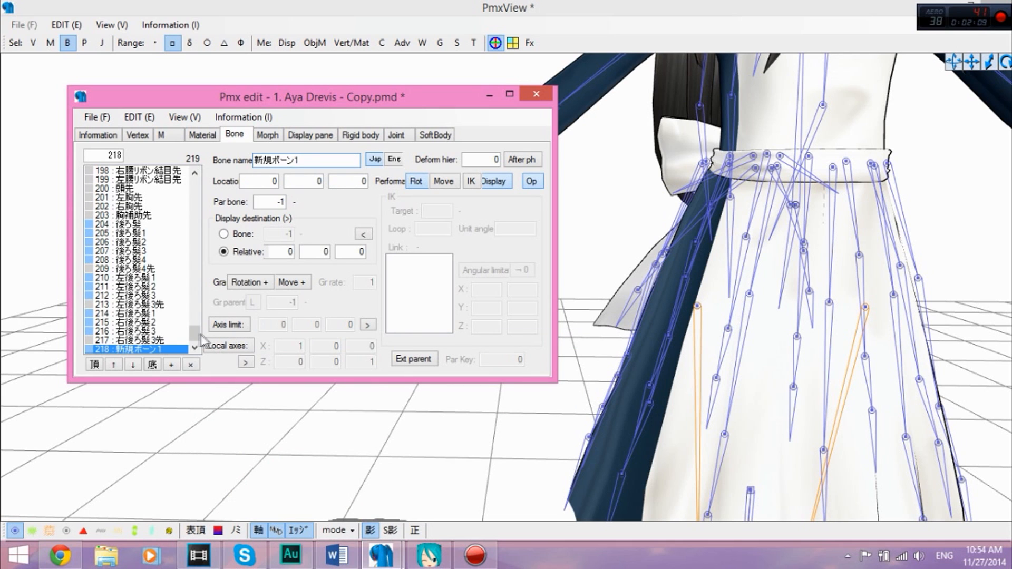
Step: Rename the new bone to 右fingers
triple_click(306, 160)
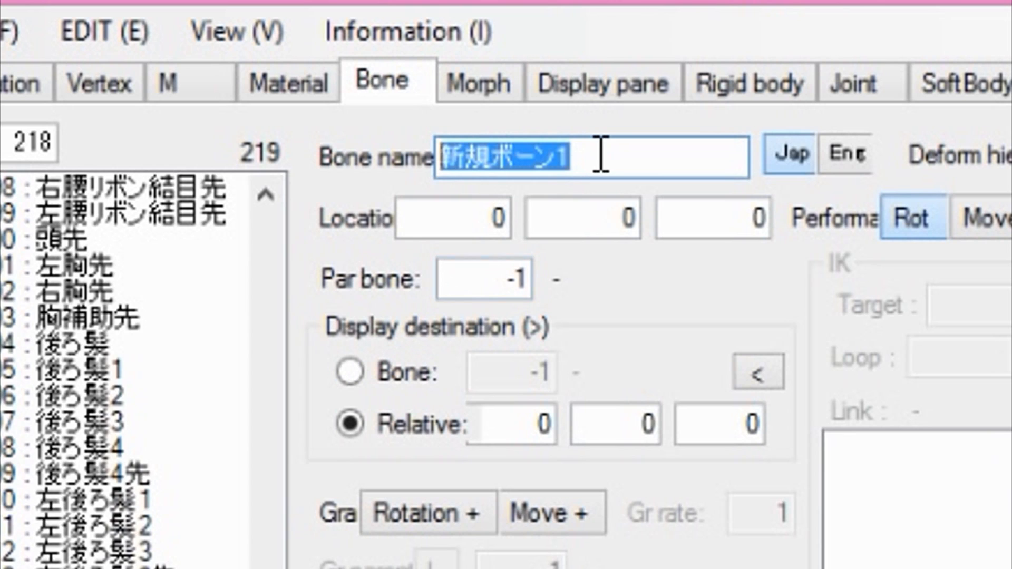
type("右")
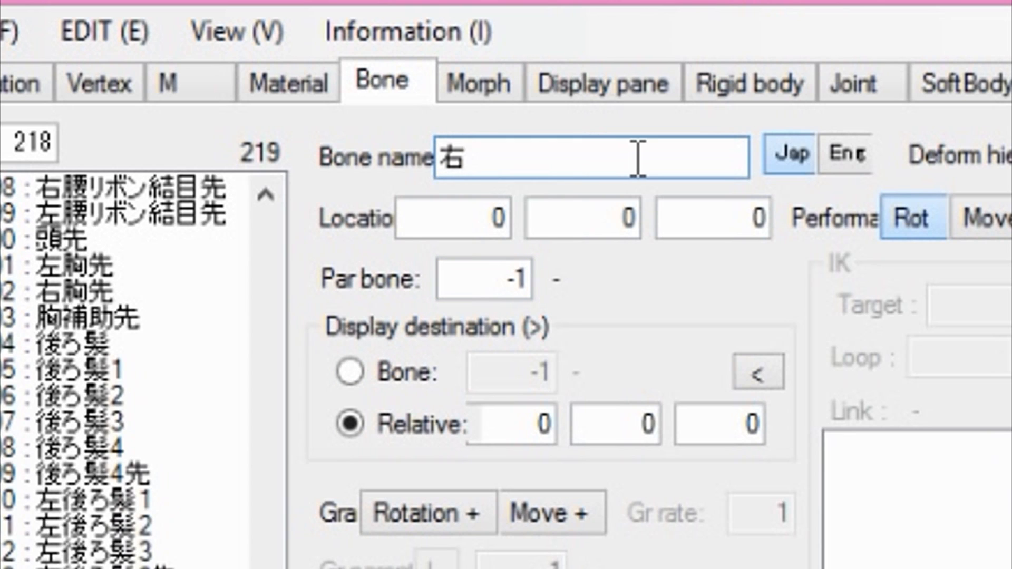
type("fingers")
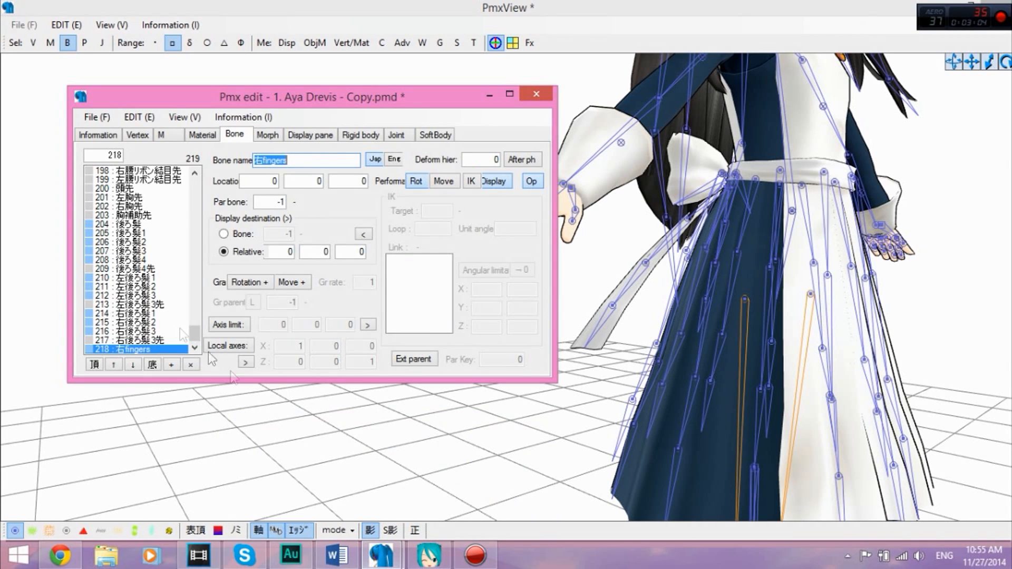
Step: Parent the 右fingers bone to the right wrist bone 36 and begin editing its axis limit
left_click(266, 203)
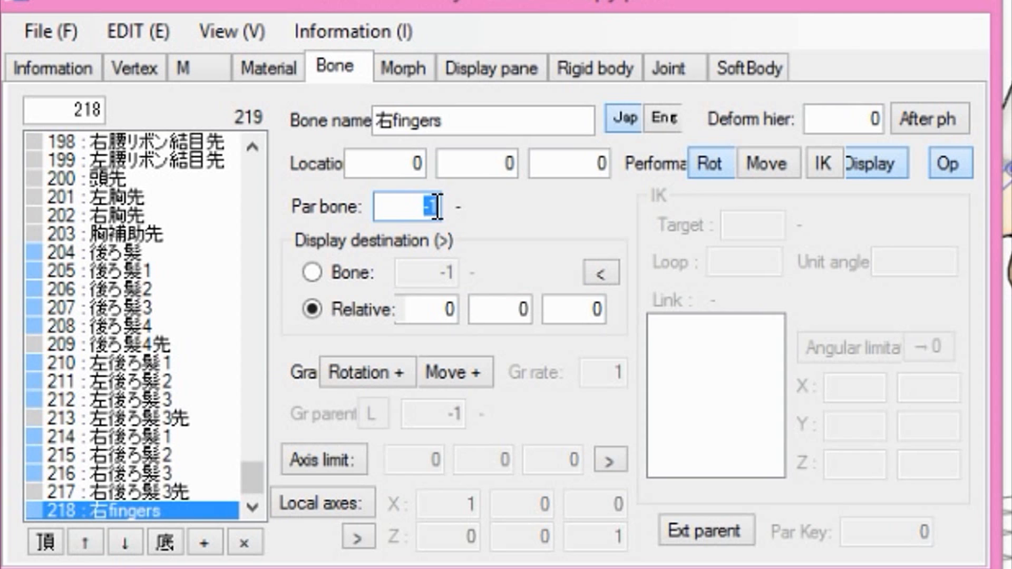
type("36")
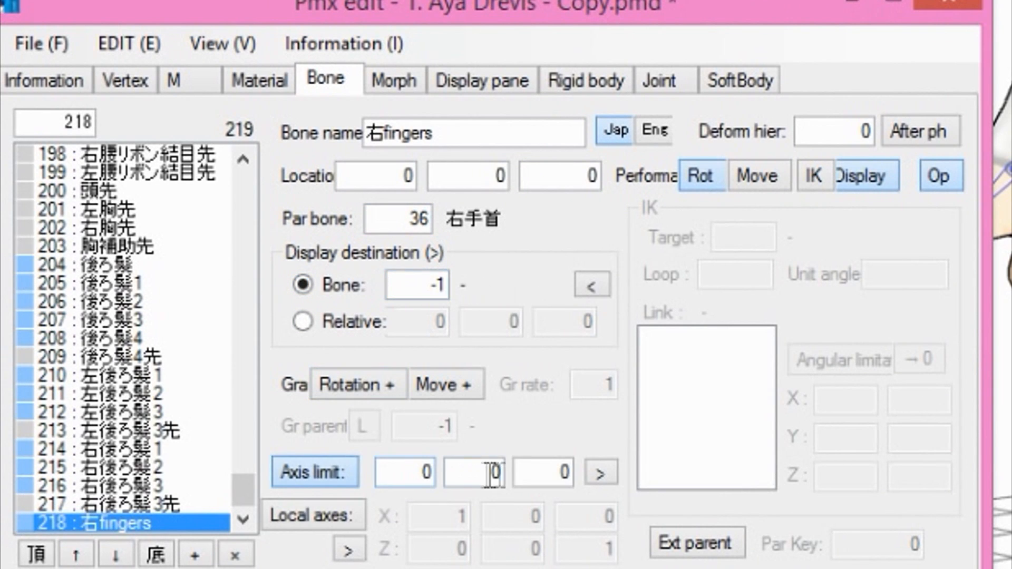
left_click(543, 472)
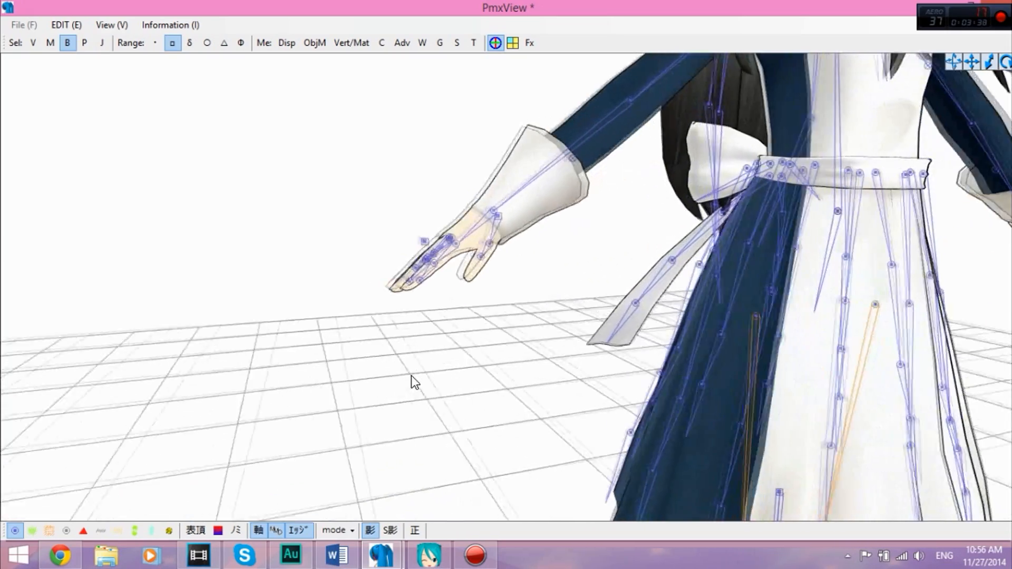
Step: Place the 右fingers bone beside the right hand's fingertips with axis limit 0 0 1
left_click(429, 556)
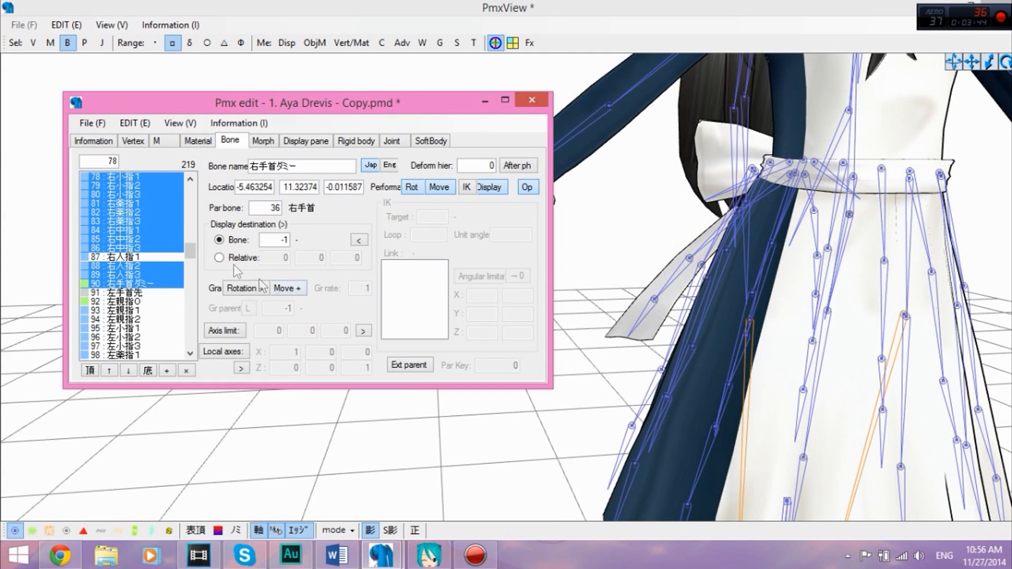
scroll("down", 3)
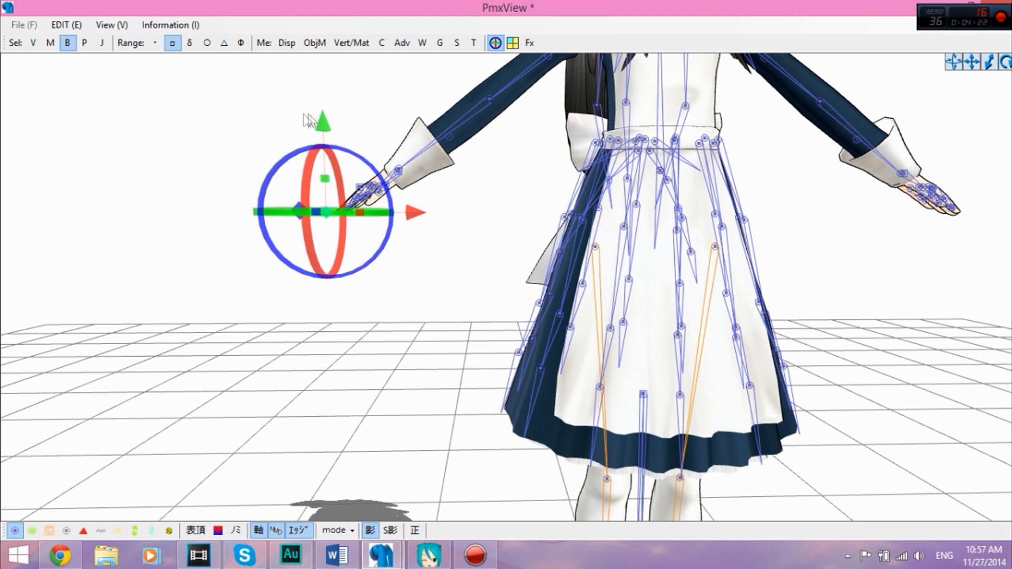
left_click(488, 264)
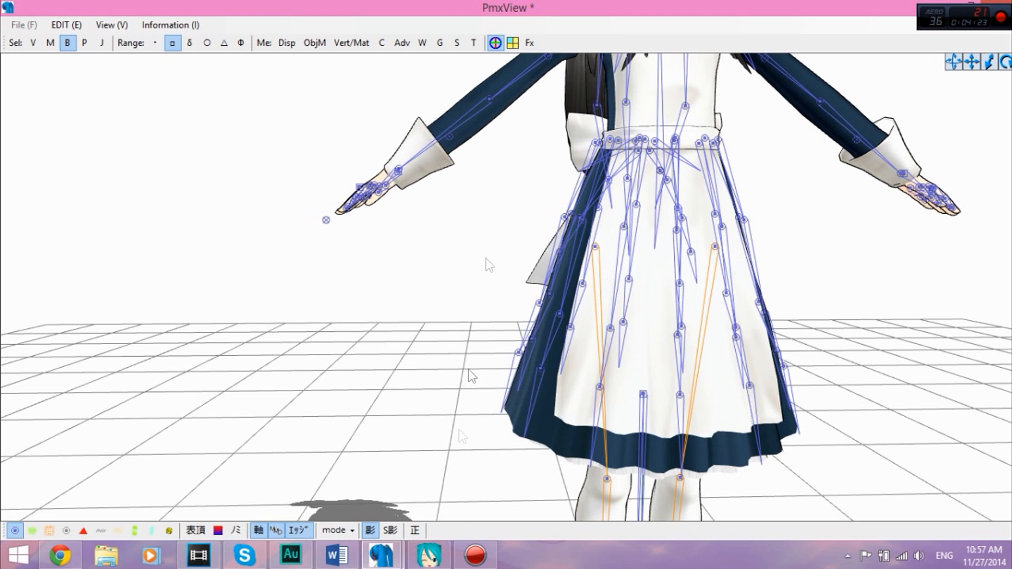
left_click(326, 219)
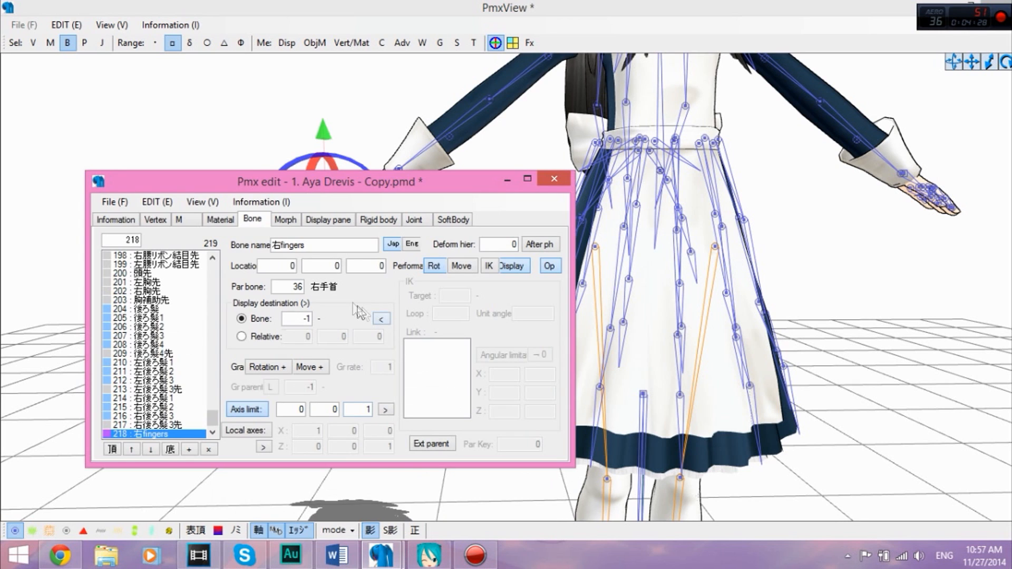
mouse_move(317, 326)
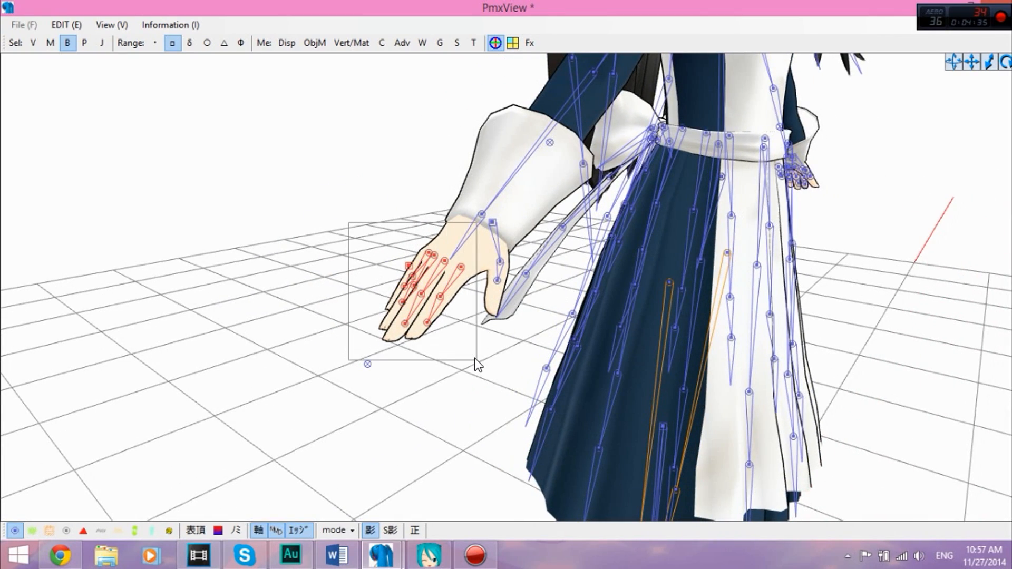
Step: Give finger bones 78–90 a Rotation+ grant from bone 218 右fingers at rate 1
left_click(423, 280)
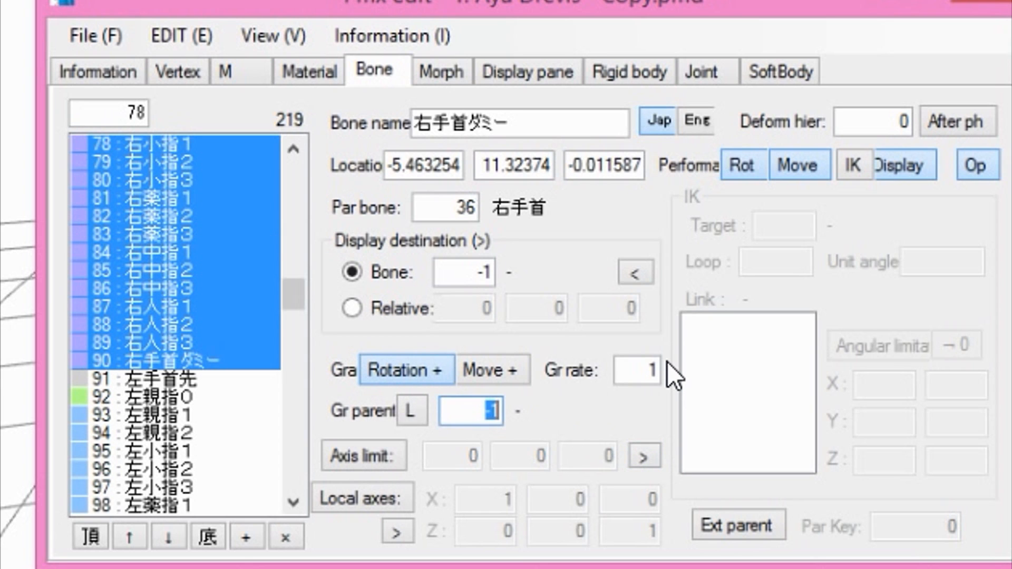
scroll("down", 3)
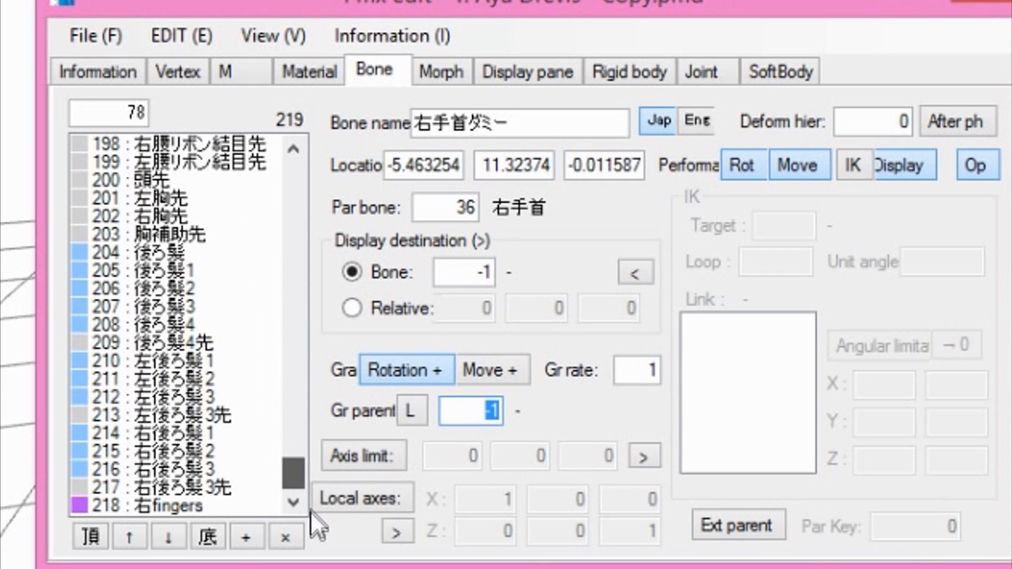
scroll("up", 3)
type("21")
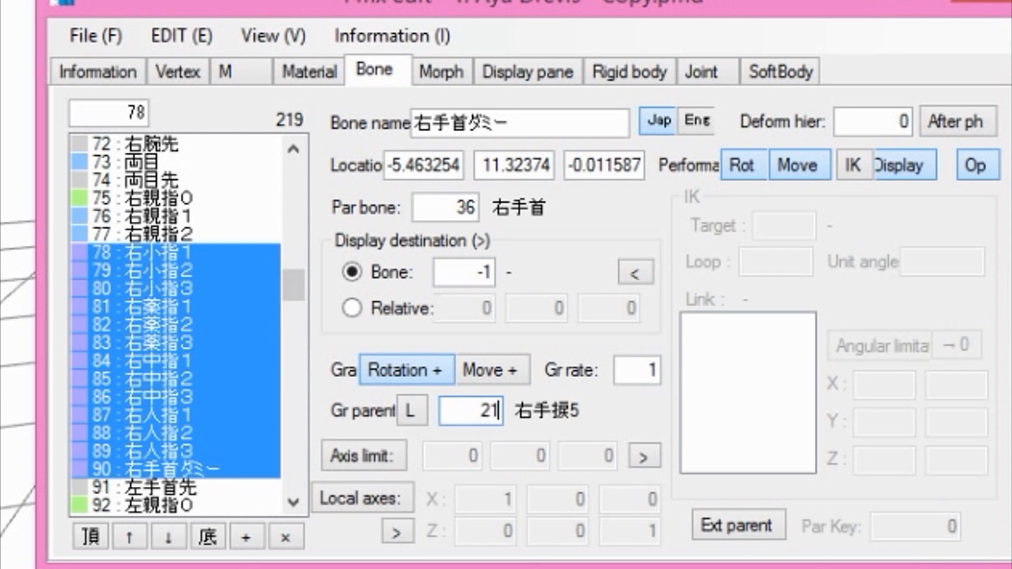
scroll("down", 3)
type("8")
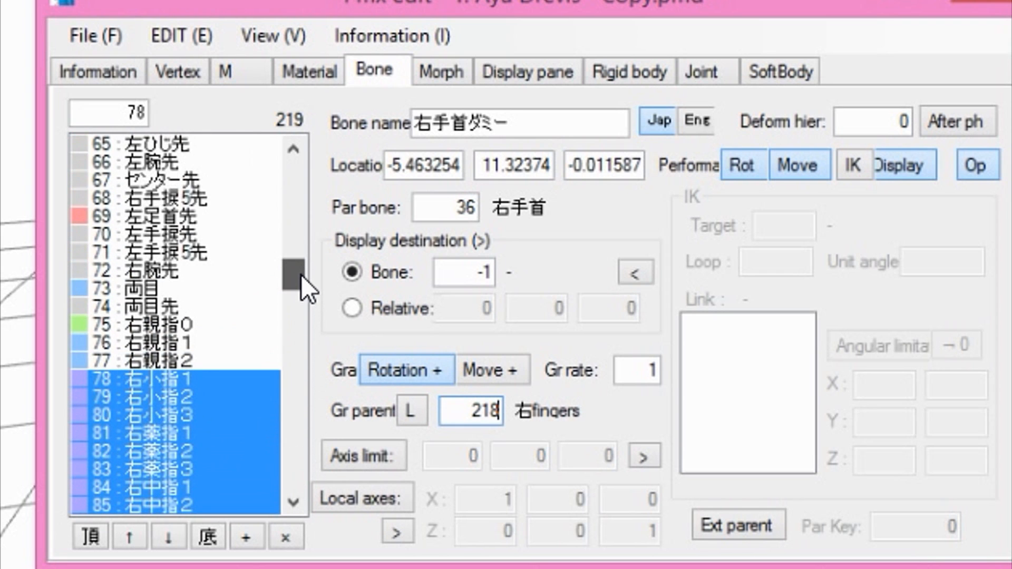
scroll("down", 3)
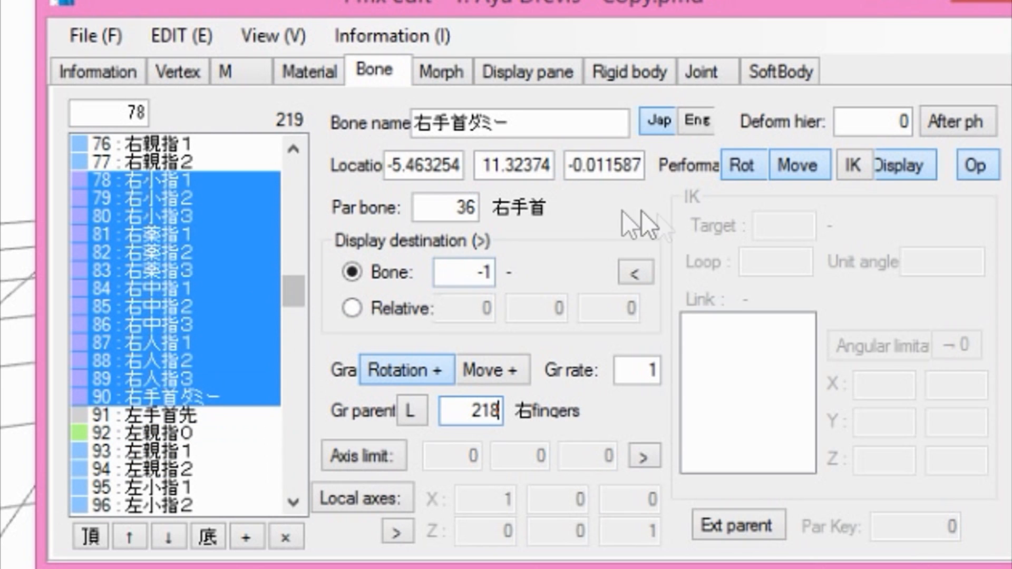
mouse_move(425, 291)
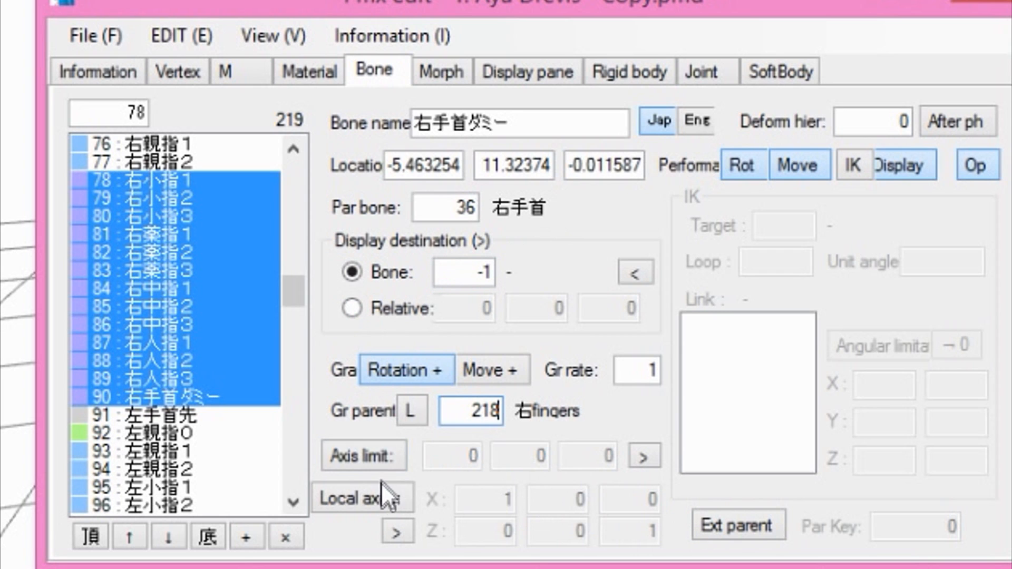
mouse_move(383, 494)
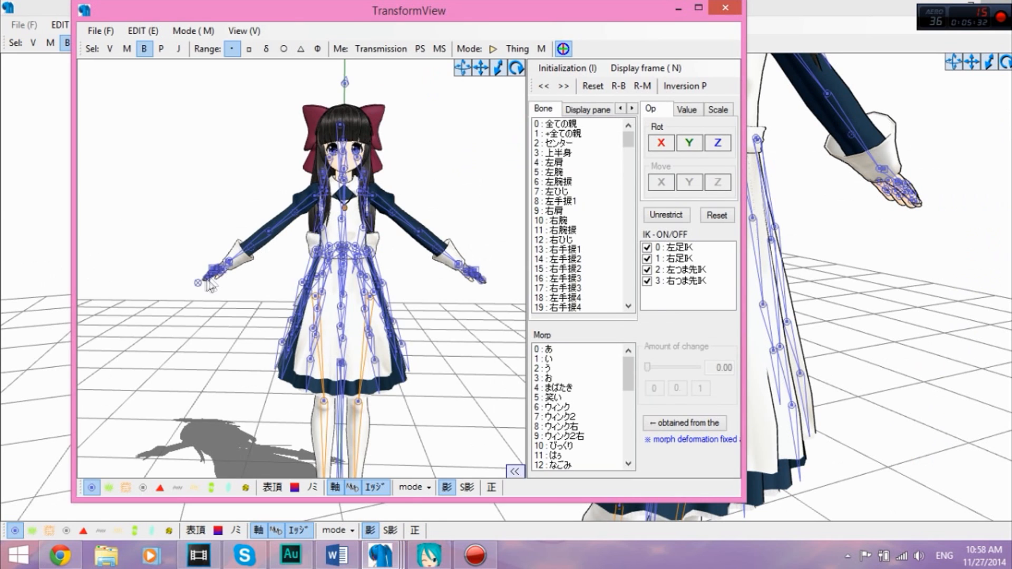
Step: Close TransformView after checking the right fingers curl with the 右fingers bone
left_click(568, 307)
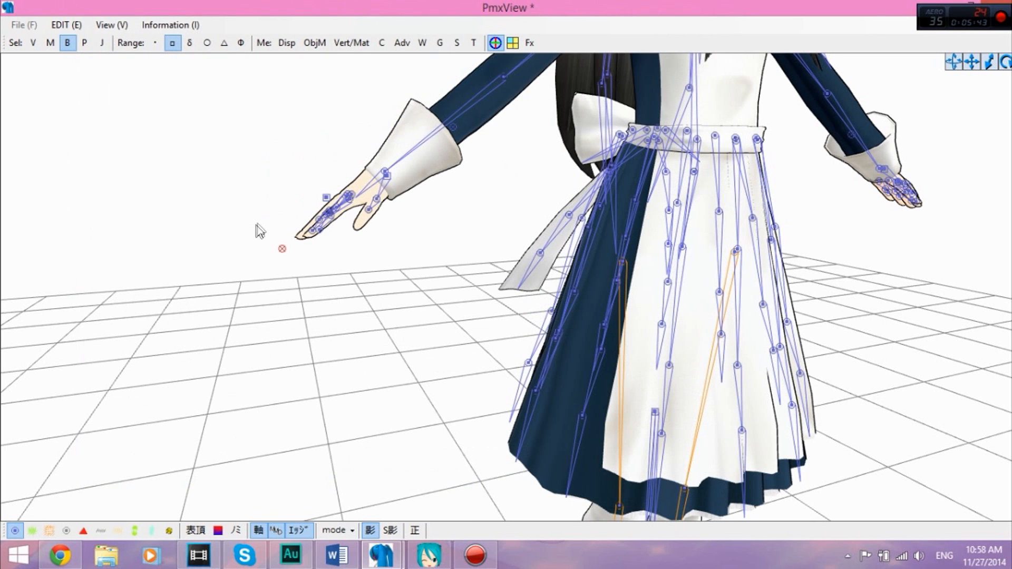
Step: Mirror-duplicate the 右fingers bone to the left wrist and select the new bone 220
left_click(65, 24)
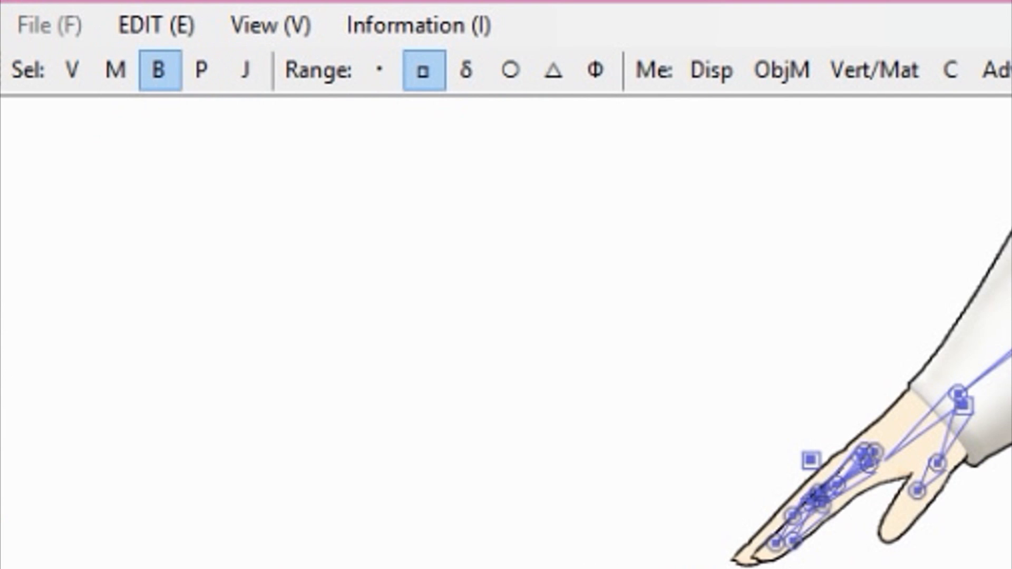
left_click(155, 26)
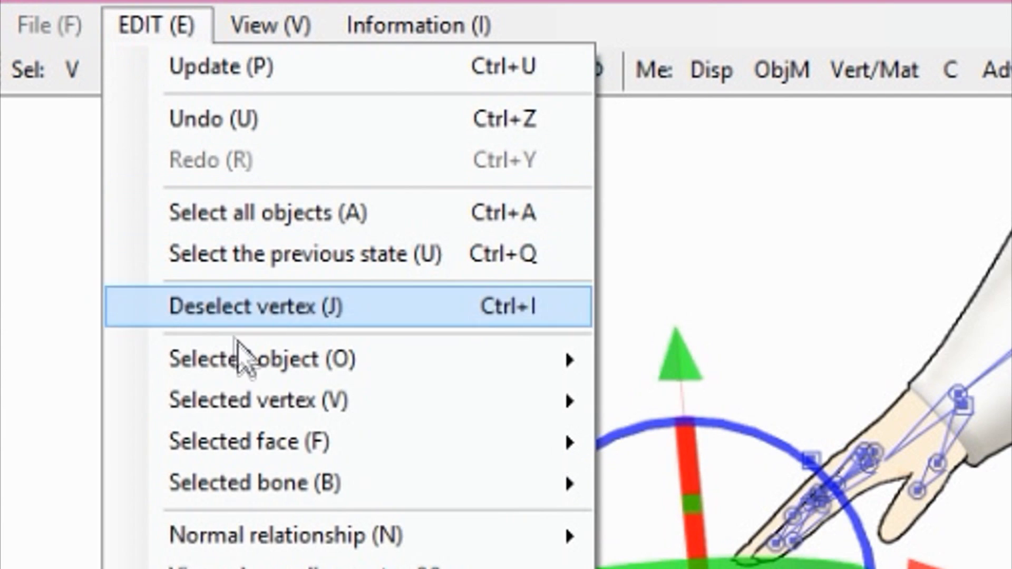
left_click(258, 305)
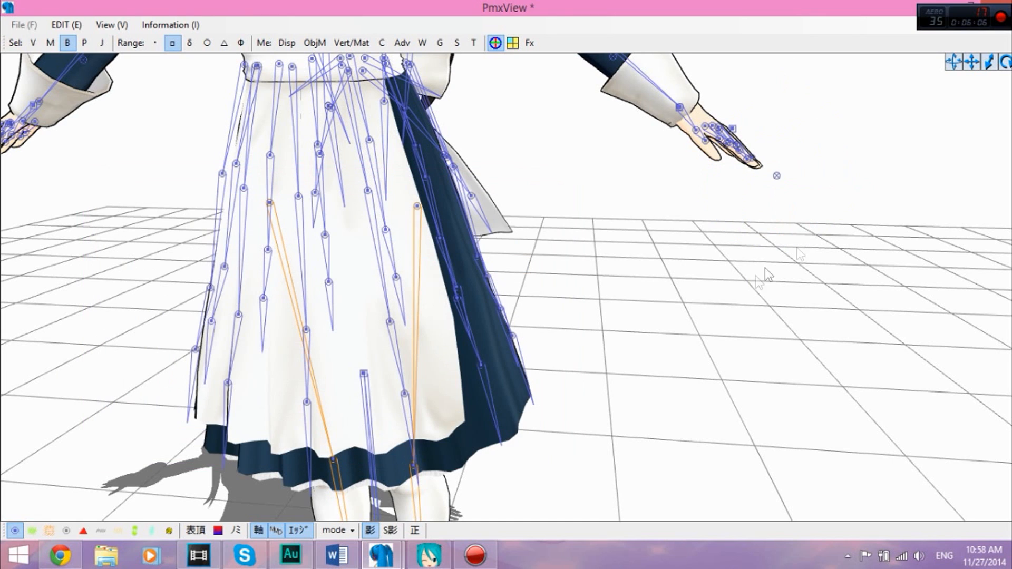
left_click(777, 176)
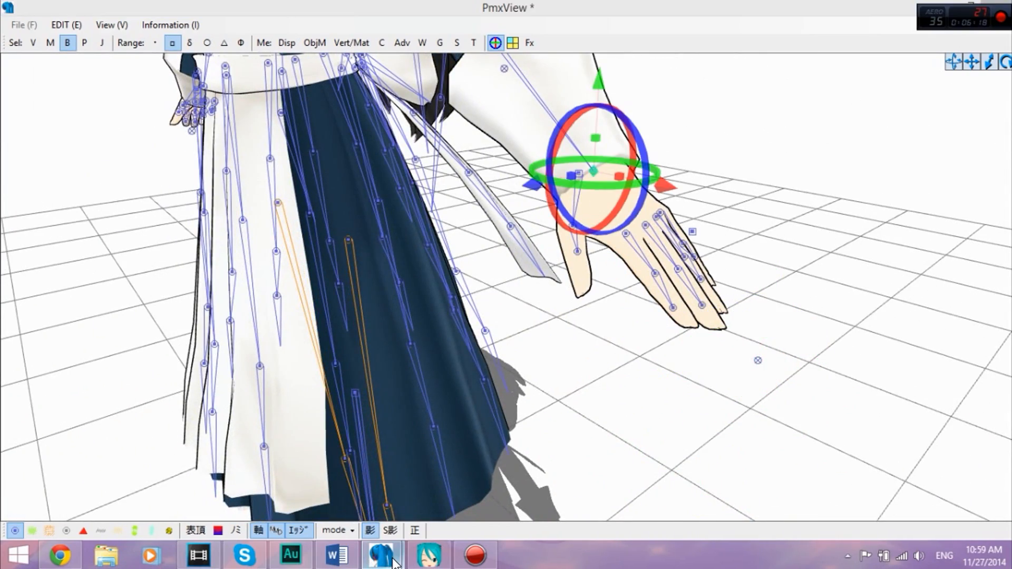
Step: Parent the new 左fingers bone 219 to the left wrist bone 35 instead of 36
left_click(382, 555)
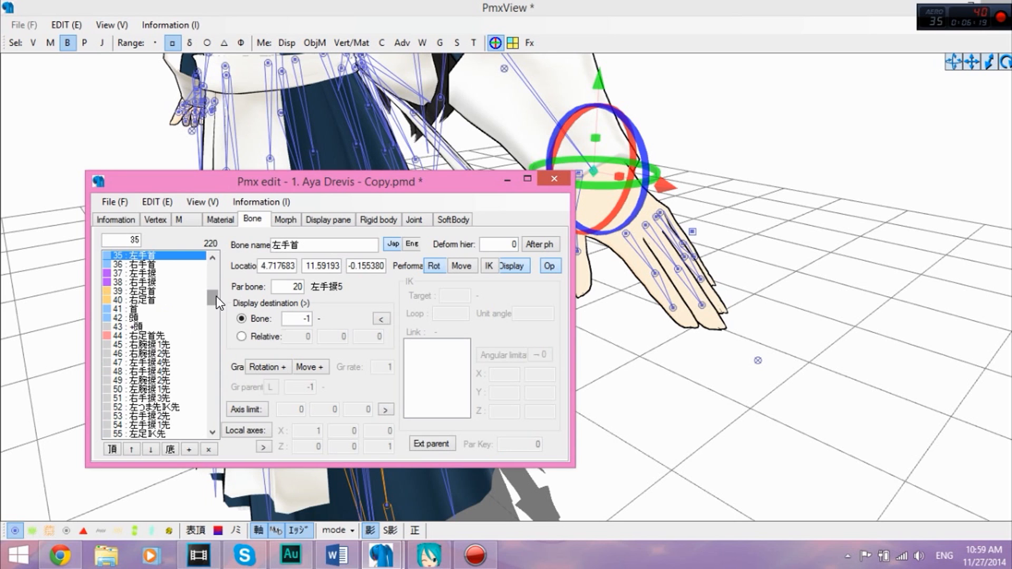
mouse_move(214, 306)
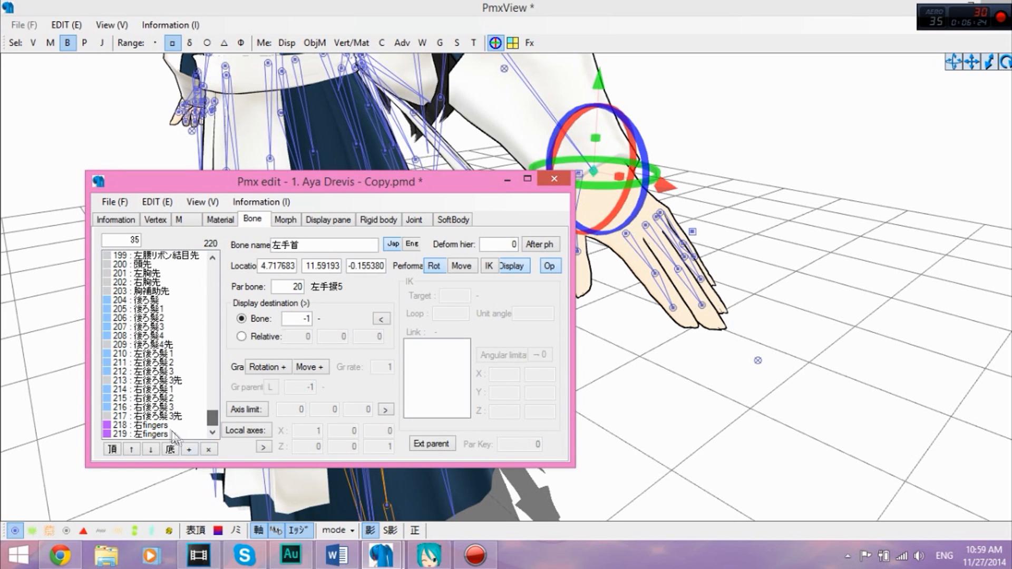
left_click(149, 424)
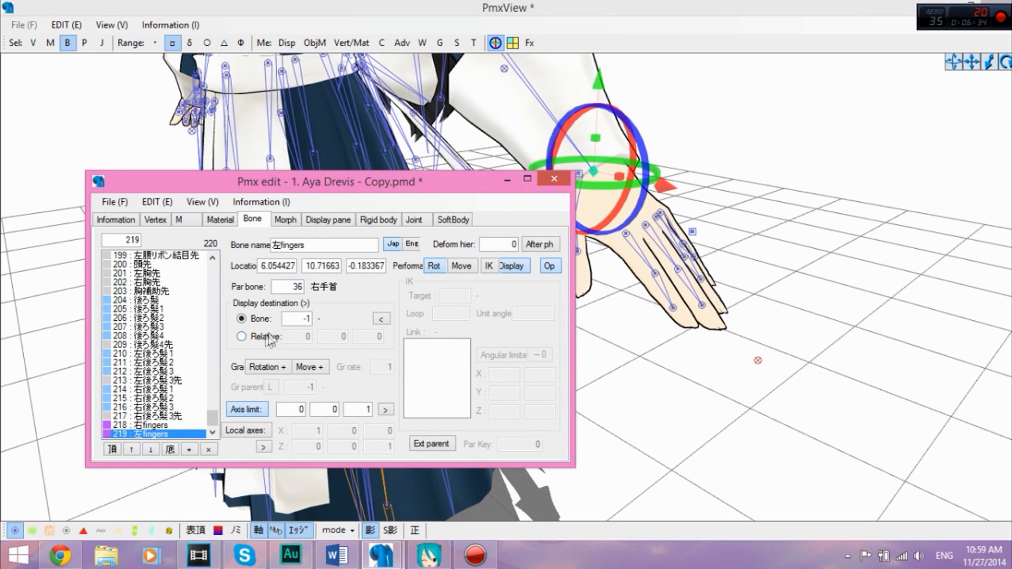
left_click(142, 425)
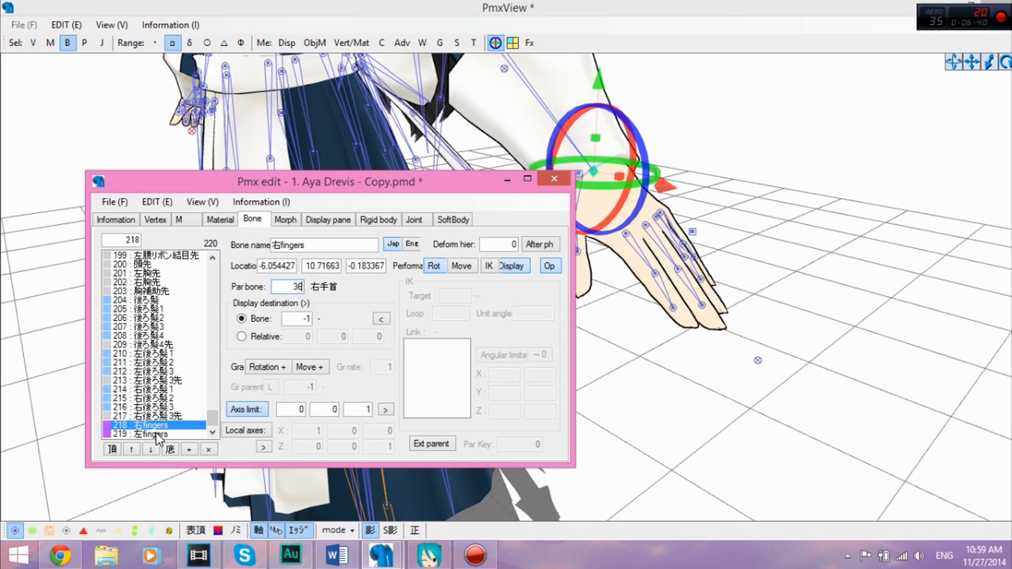
left_click(152, 433)
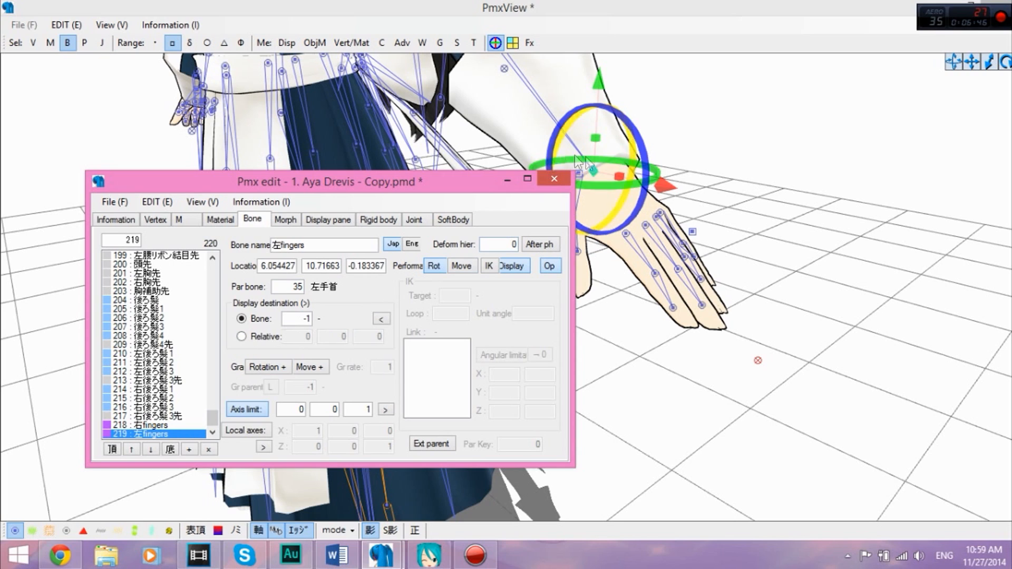
left_click(143, 424)
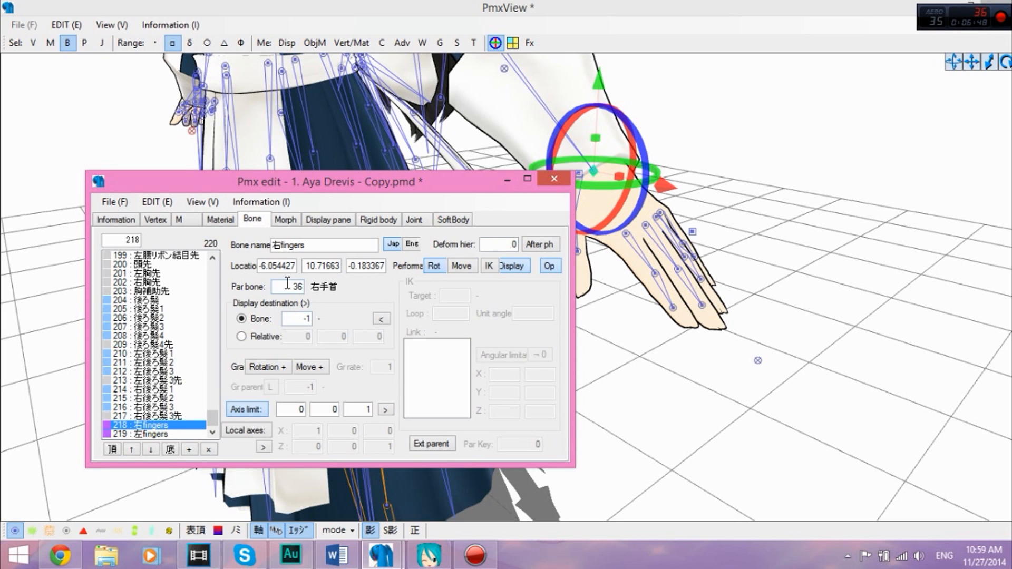
left_click(149, 433)
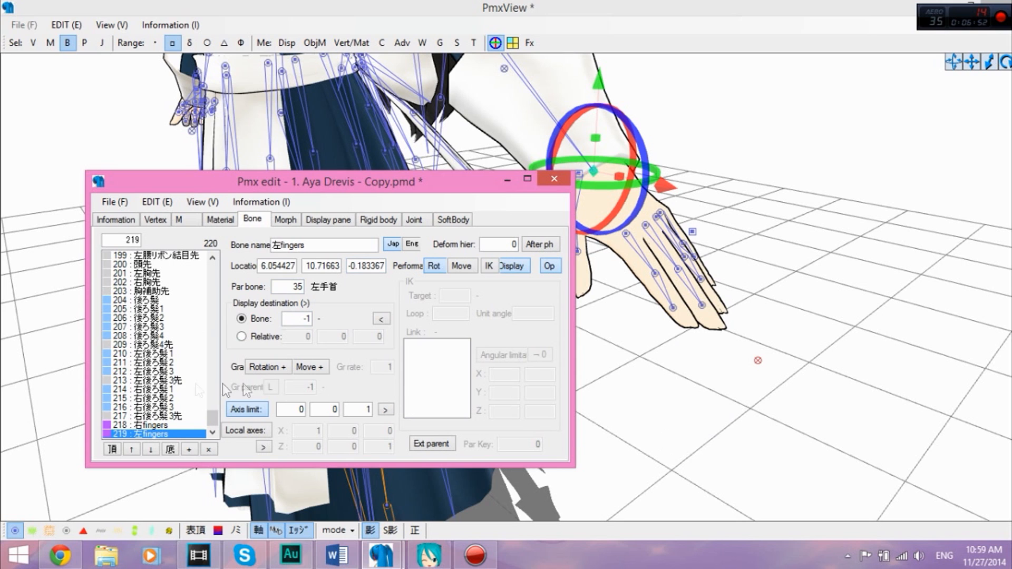
mouse_move(419, 9)
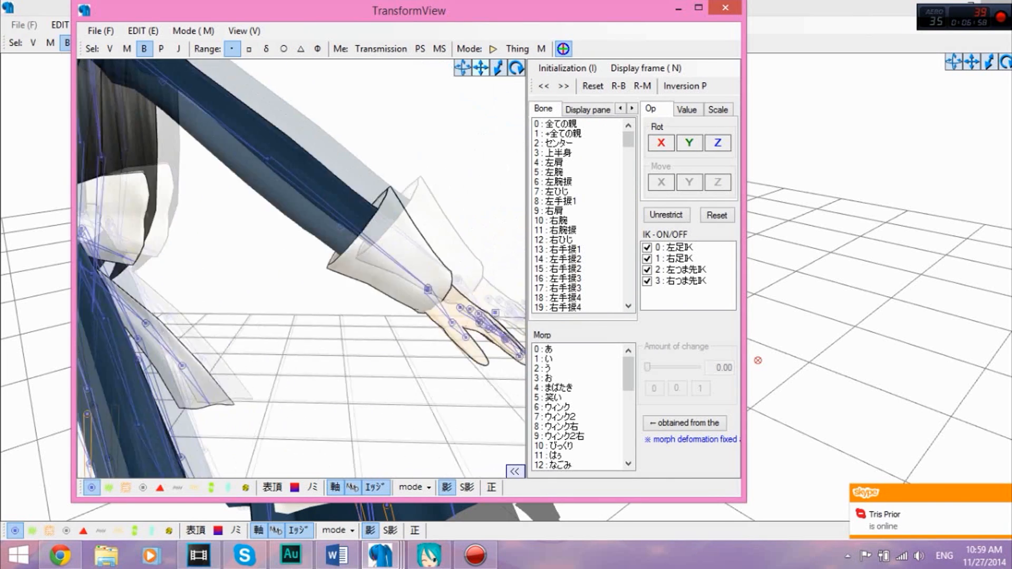
Step: Close TransformView and bring up the File commands ready to export the model
left_click(571, 308)
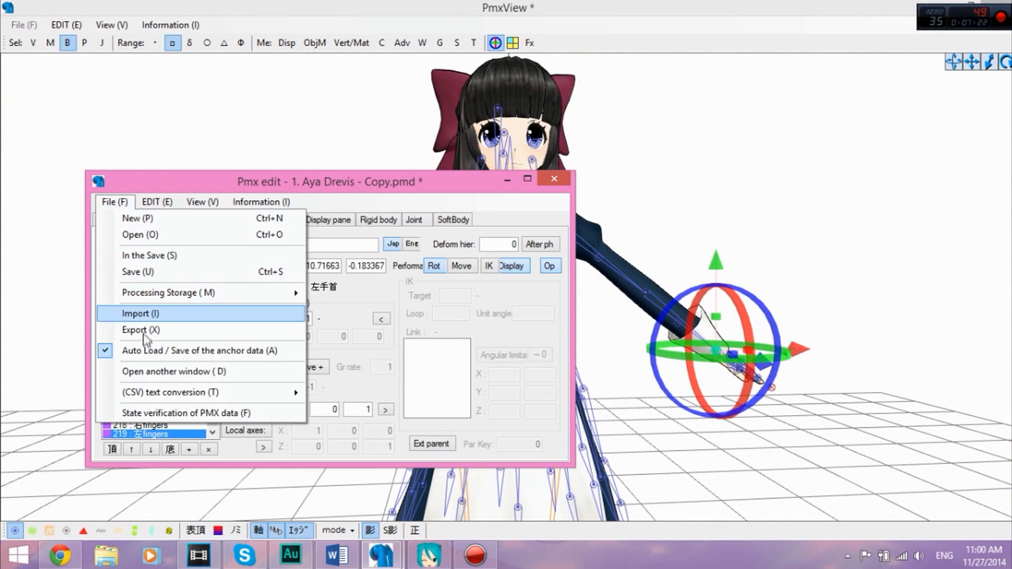
Step: Export the model as BLAAYA.pmx with the PMX/PMD/X file type and confirm the save dialog
left_click(140, 330)
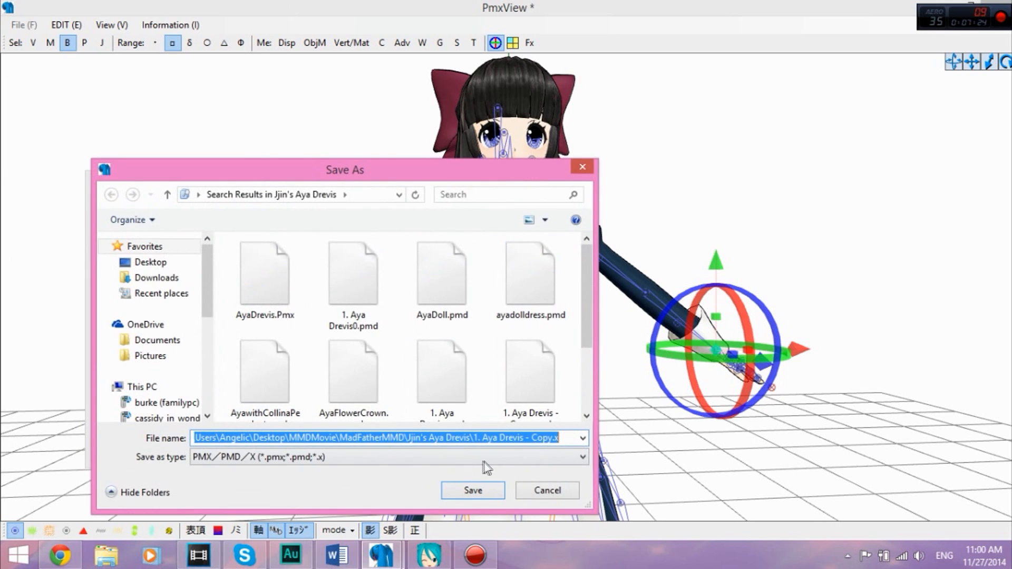
type("BA")
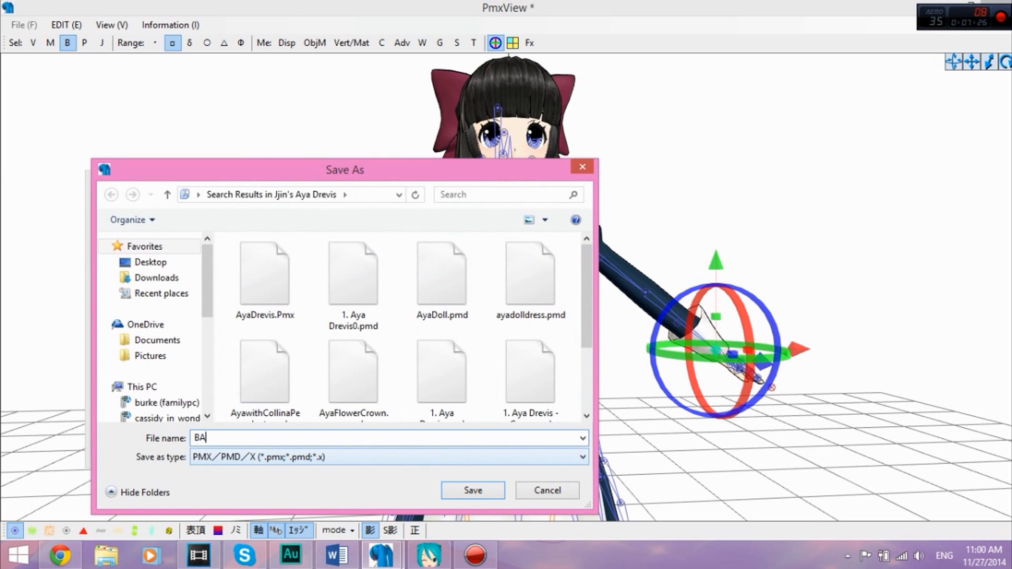
type("LAAYA.pm")
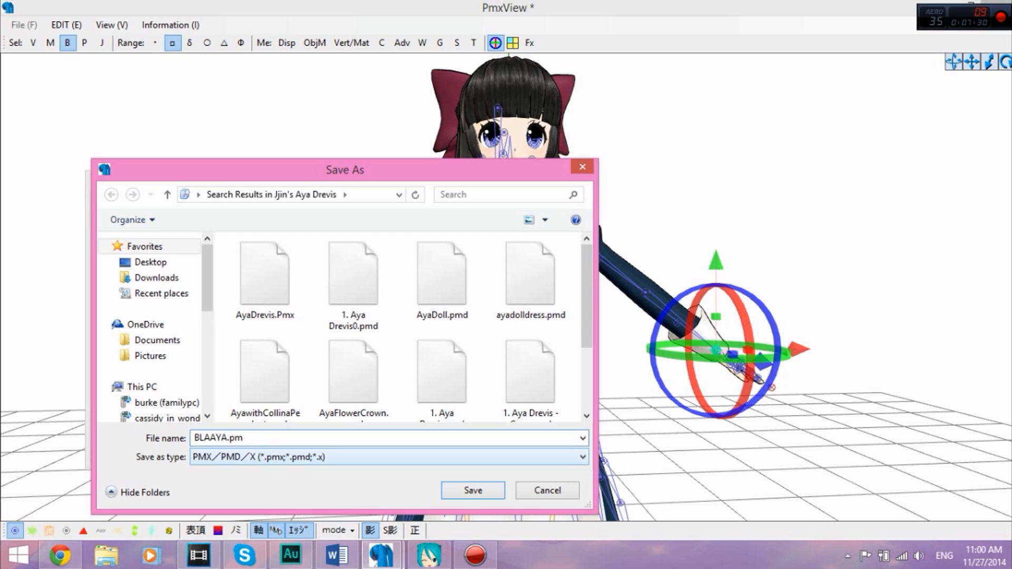
type("x")
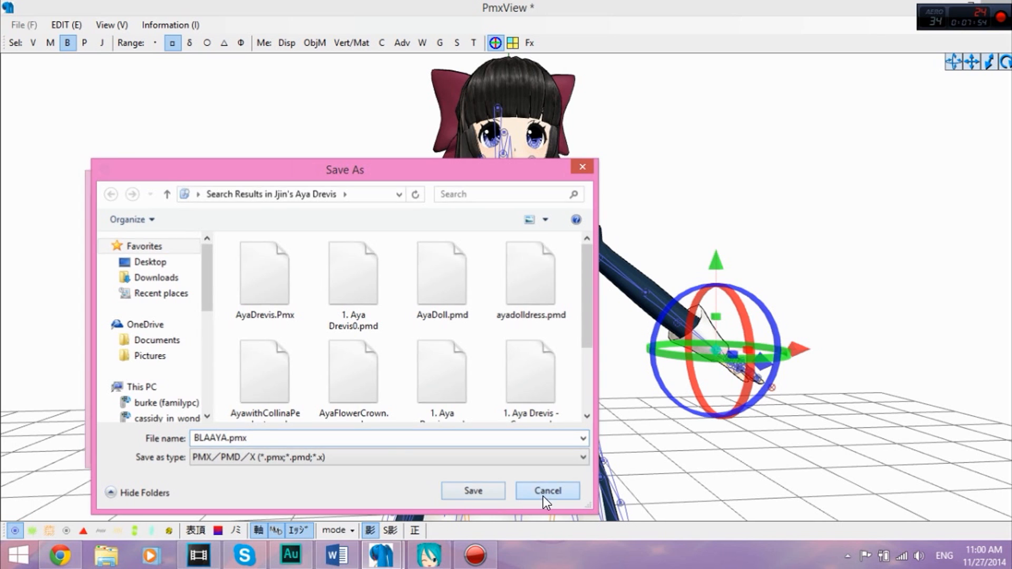
left_click(547, 491)
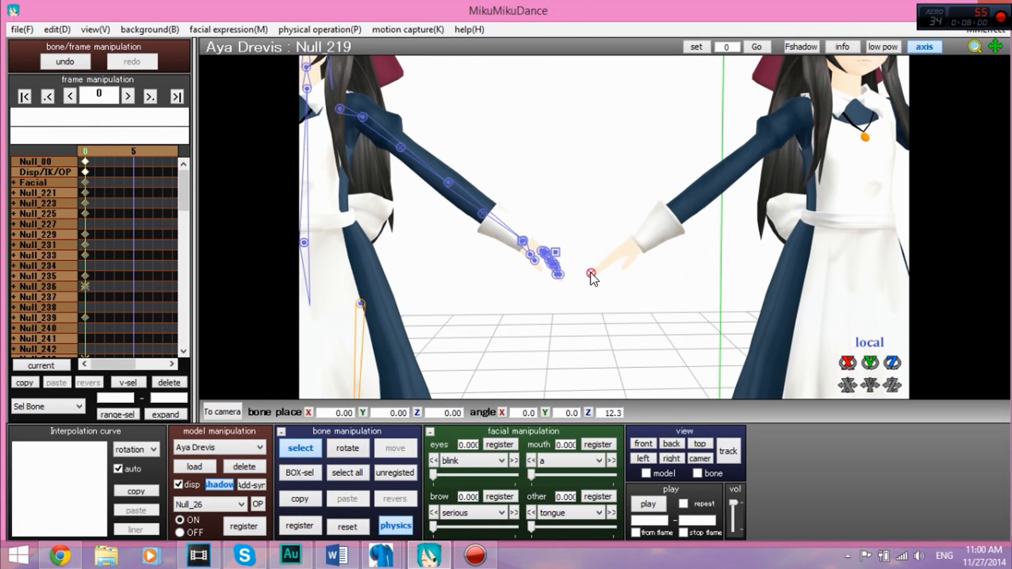
Step: Select the right fingers control bone on the loaded Aya Drevis model to test the curl
left_click(347, 448)
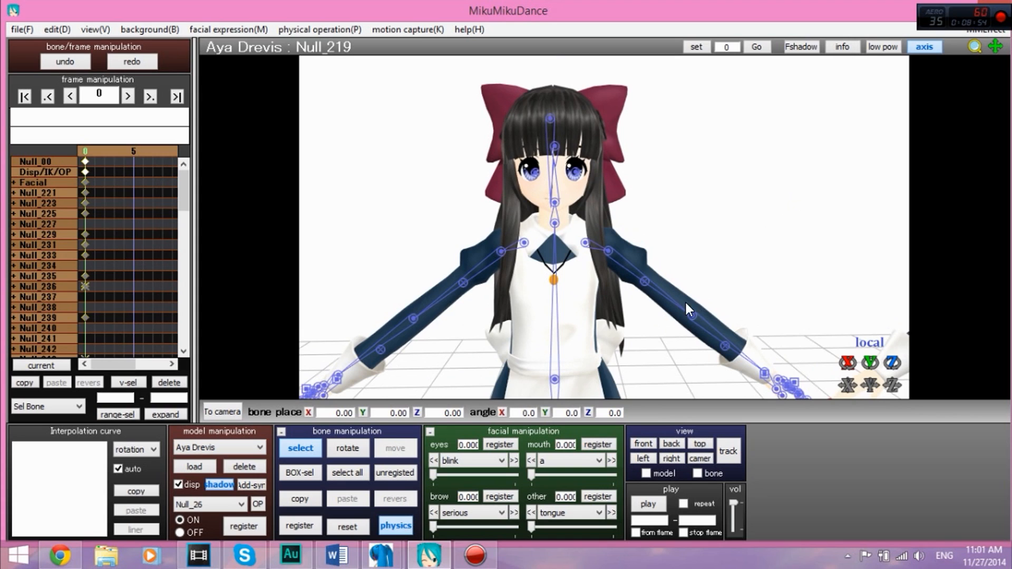
mouse_move(721, 293)
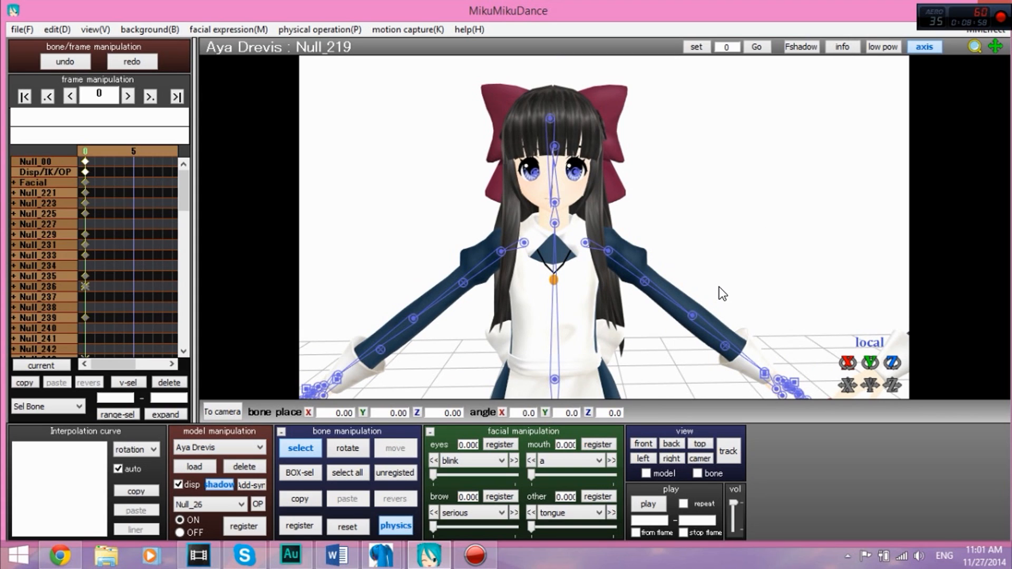
mouse_move(763, 251)
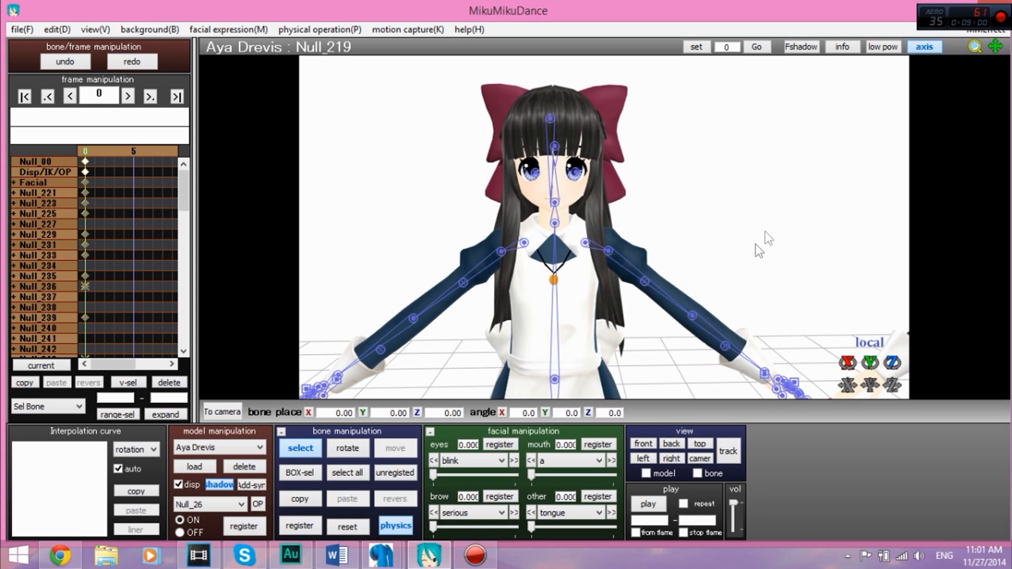